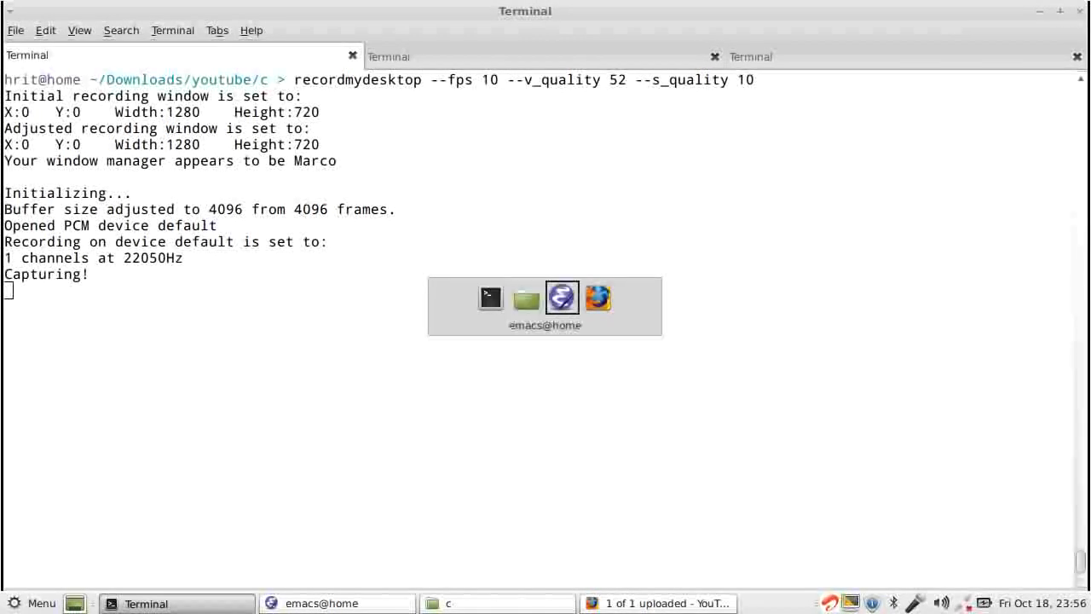
Bring the emacs@home window showing func2.c to the front.
{"action": "left_click", "coordinate": [336, 603]}
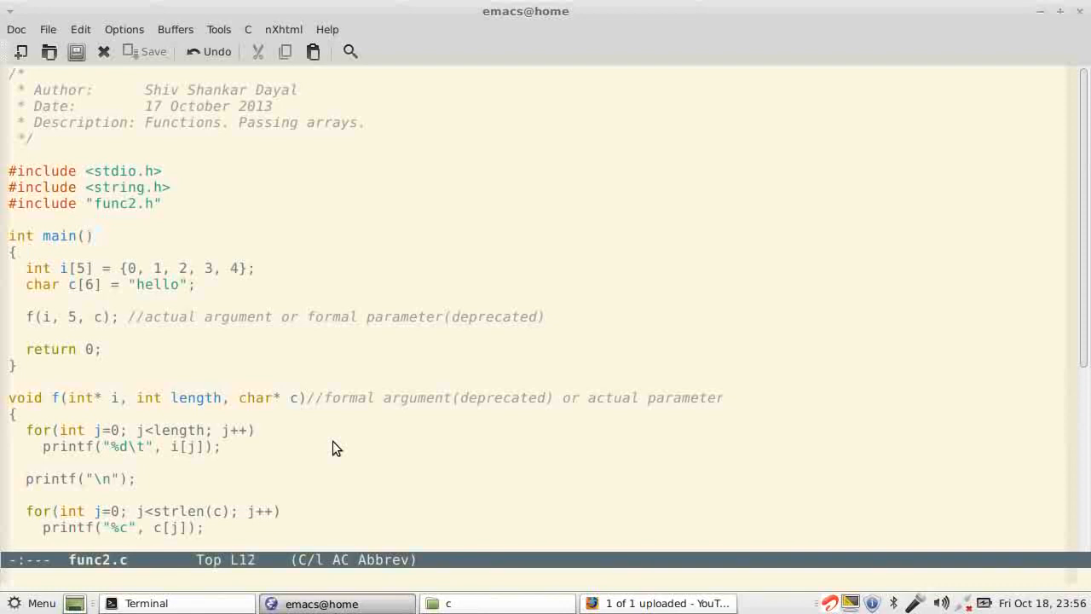
Change the comment after f(i, 5, c) to 'actual arguments or formal parameters' and save.
{"action": "key", "text": "down"}
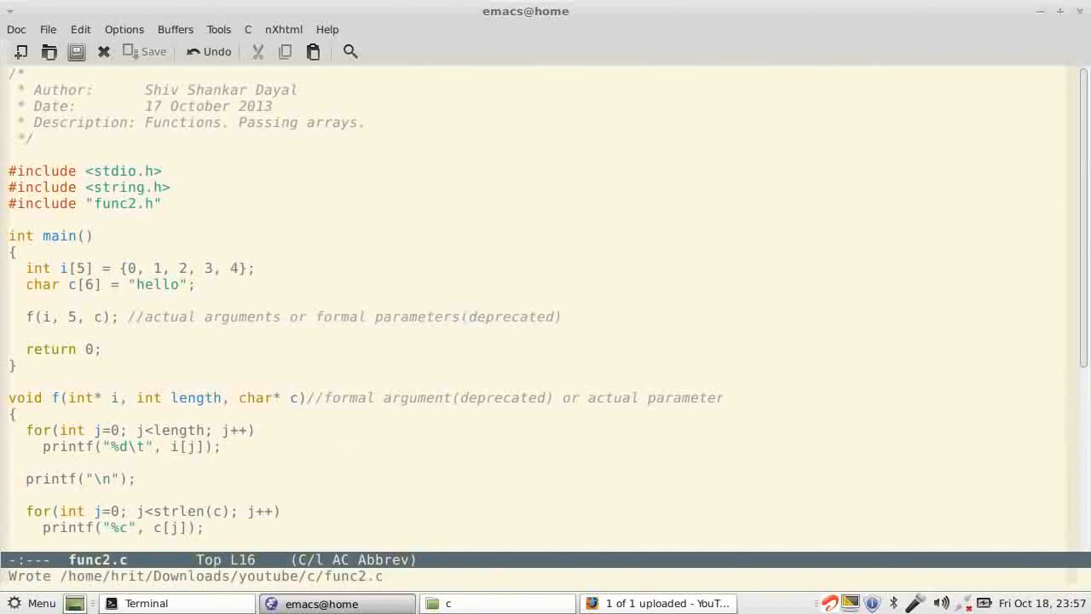
{"action": "left_click", "coordinate": [462, 316]}
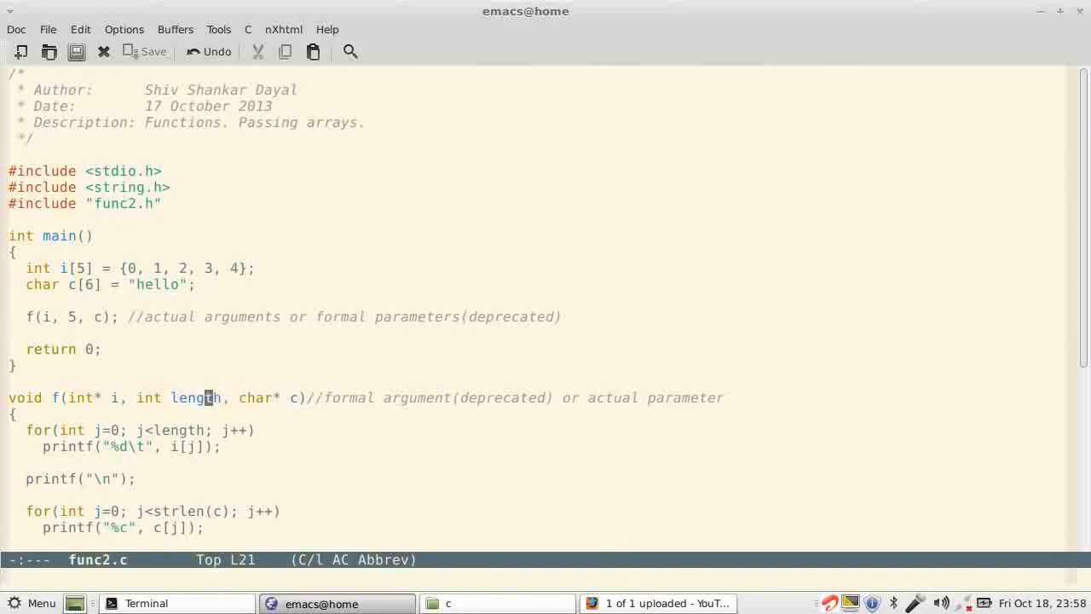
{"action": "mouse_move", "coordinate": [398, 398]}
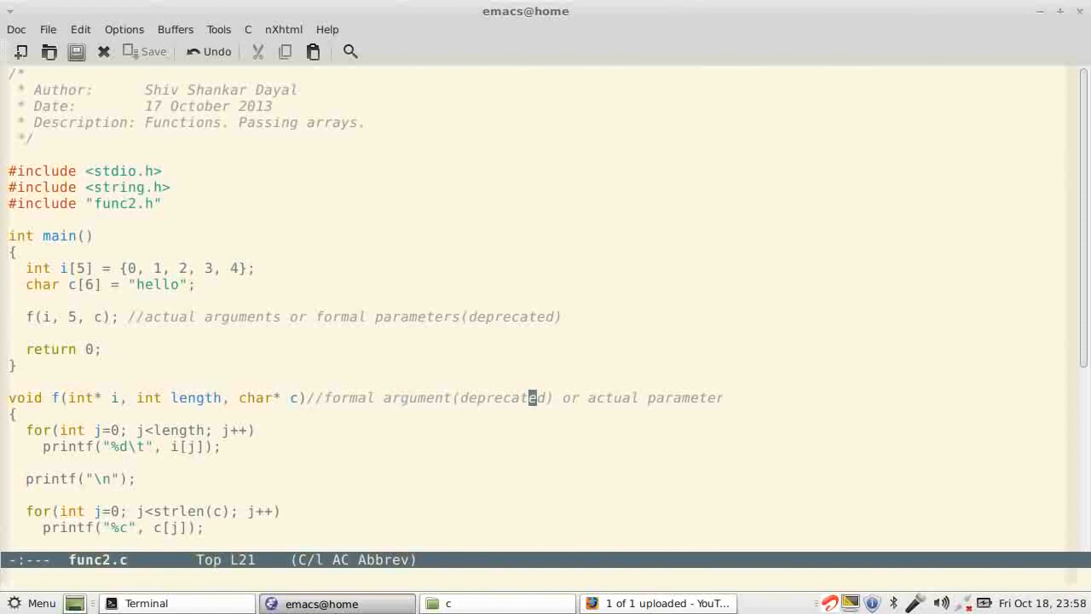
{"action": "left_click", "coordinate": [16, 412]}
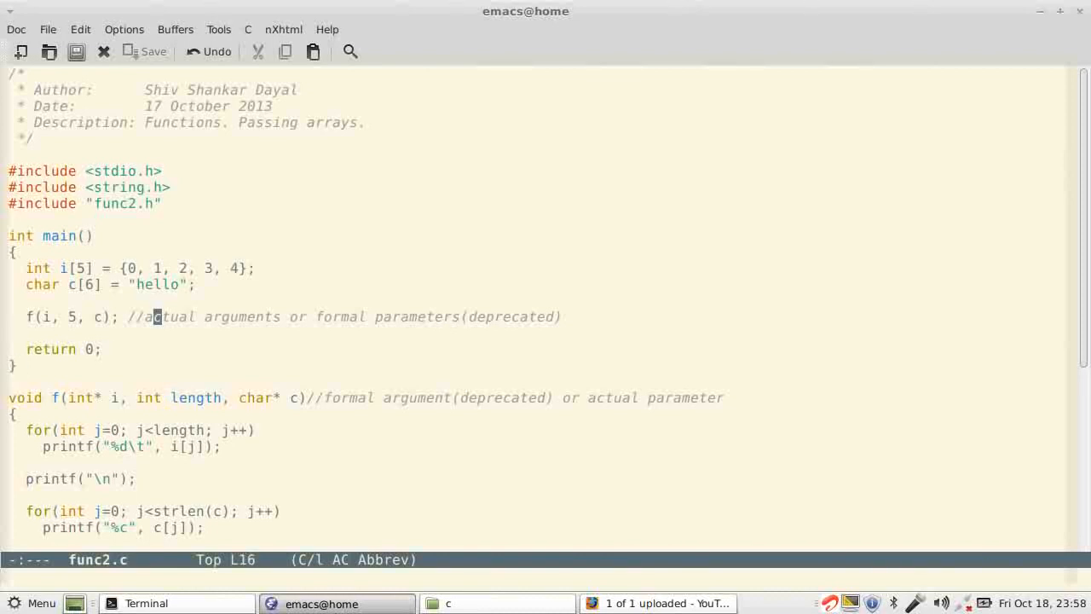
{"action": "key", "text": "down"}
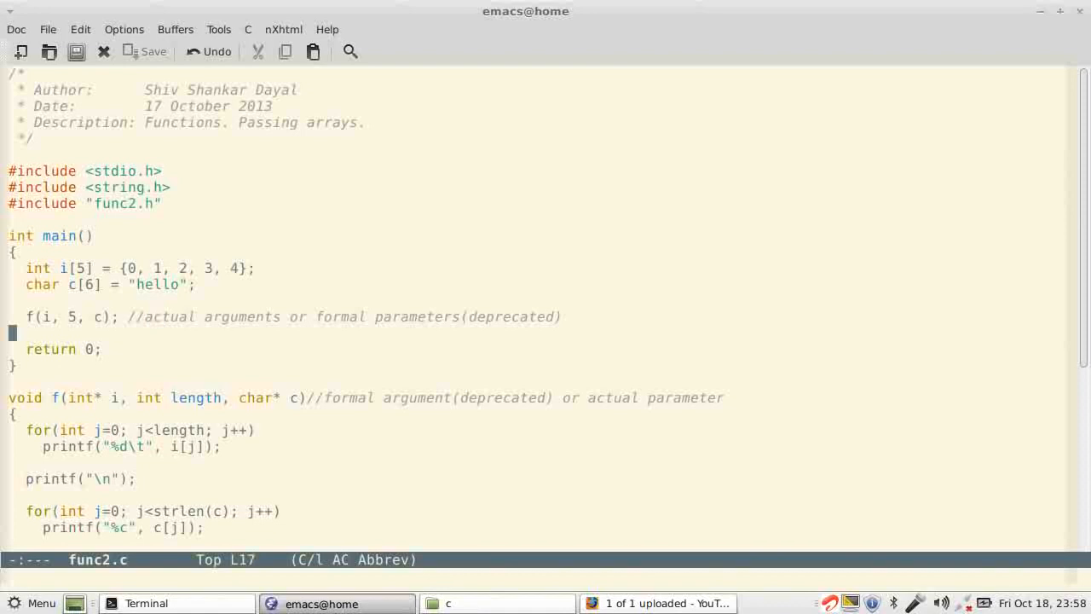
{"action": "left_click", "coordinate": [122, 398]}
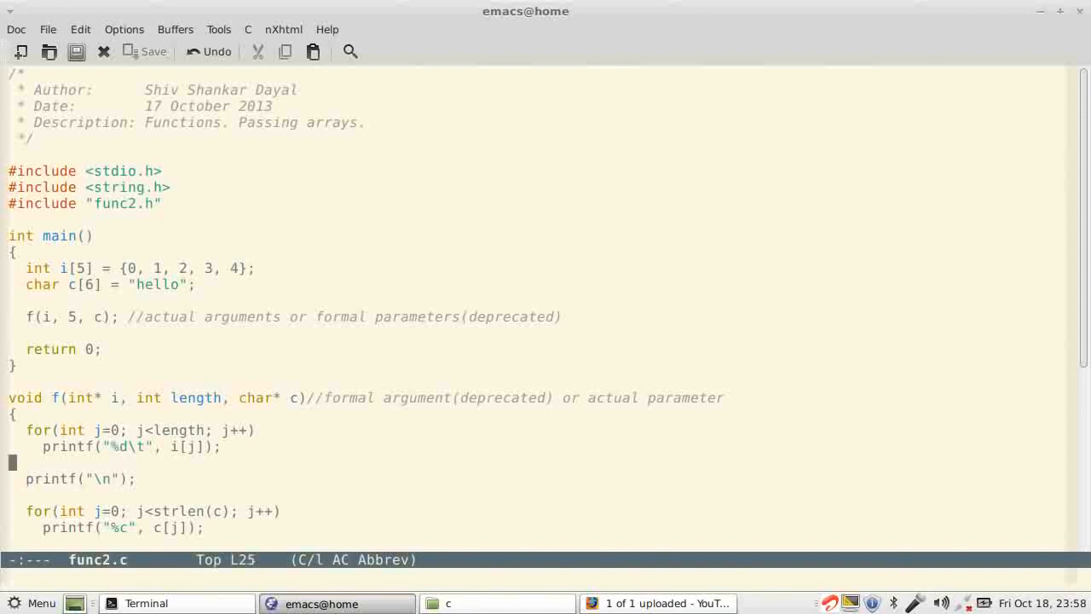
{"action": "left_click", "coordinate": [173, 510]}
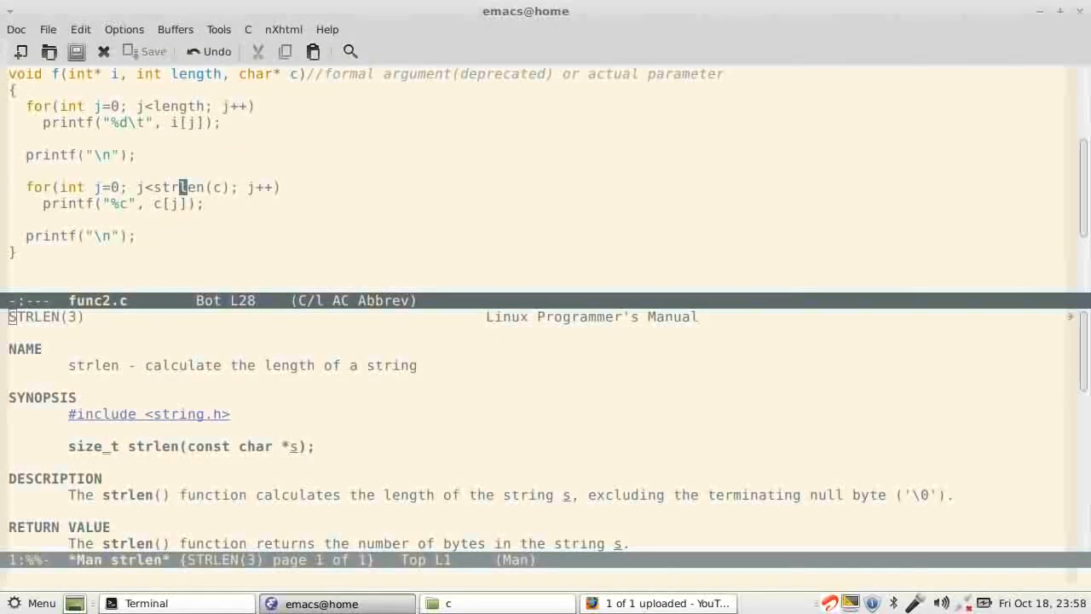
{"action": "mouse_move", "coordinate": [317, 396]}
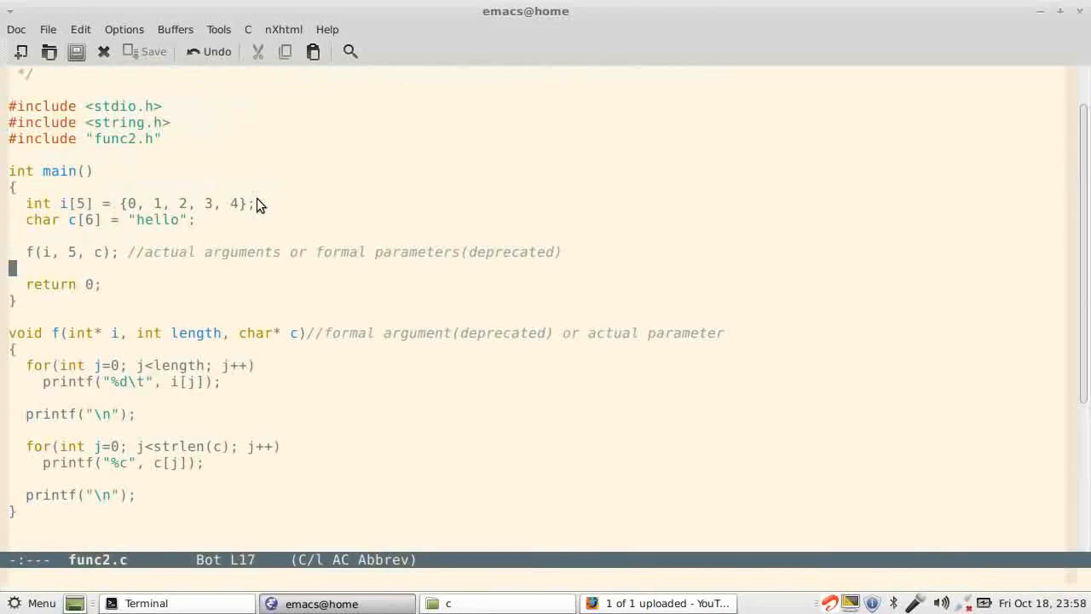
{"action": "left_click", "coordinate": [205, 332]}
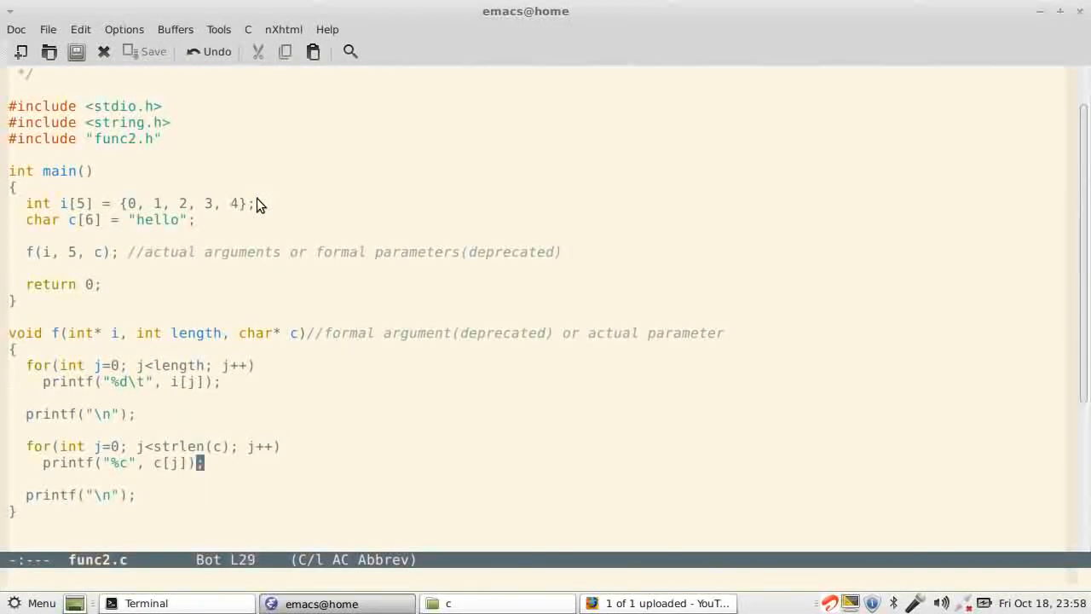
{"action": "left_click", "coordinate": [101, 284]}
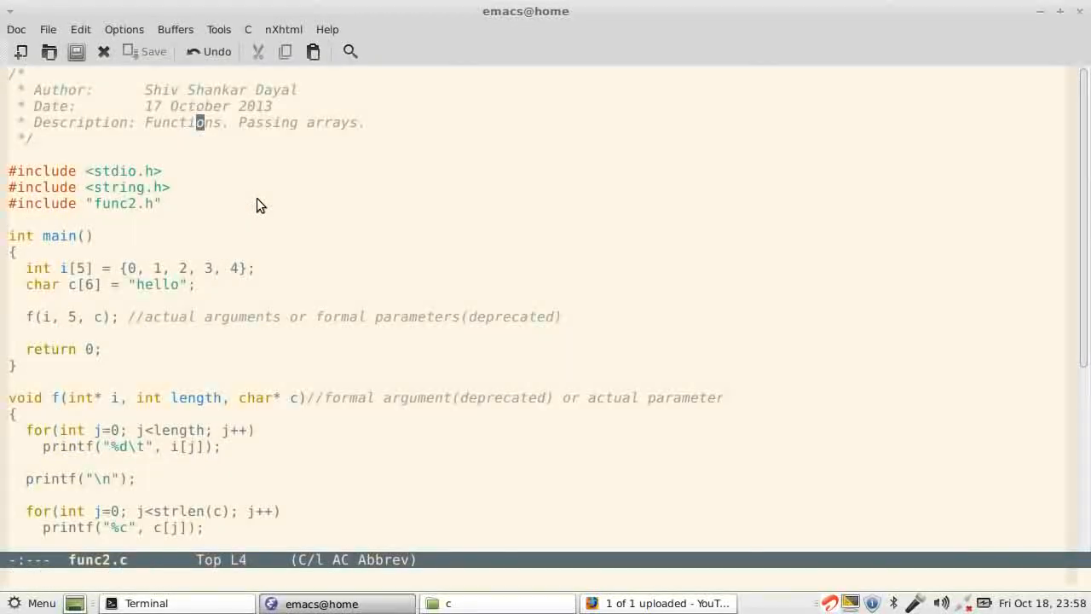
{"action": "left_click", "coordinate": [8, 219]}
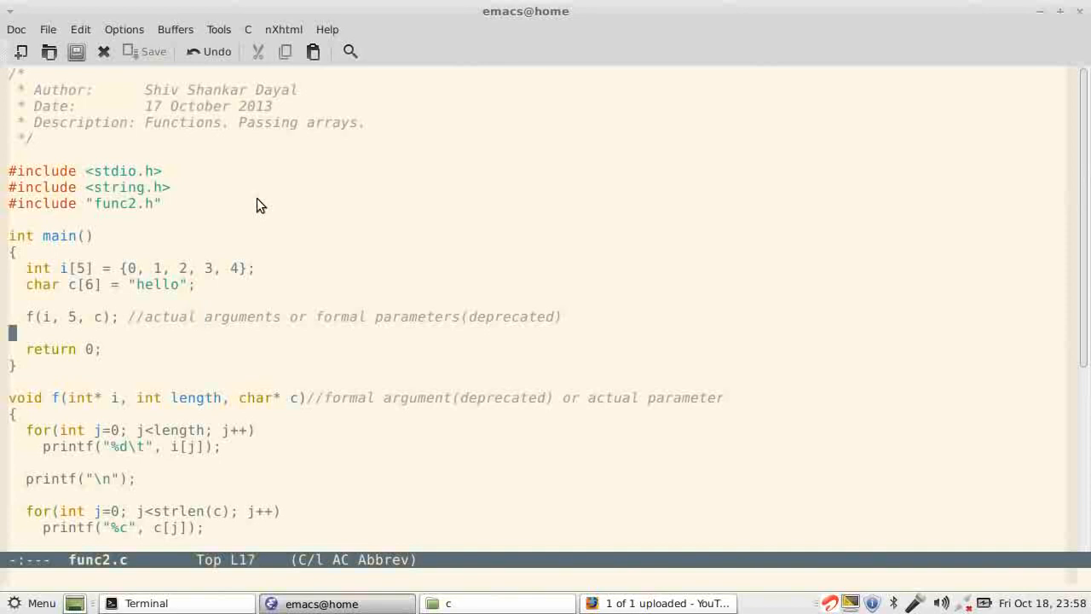
{"action": "left_click", "coordinate": [103, 349]}
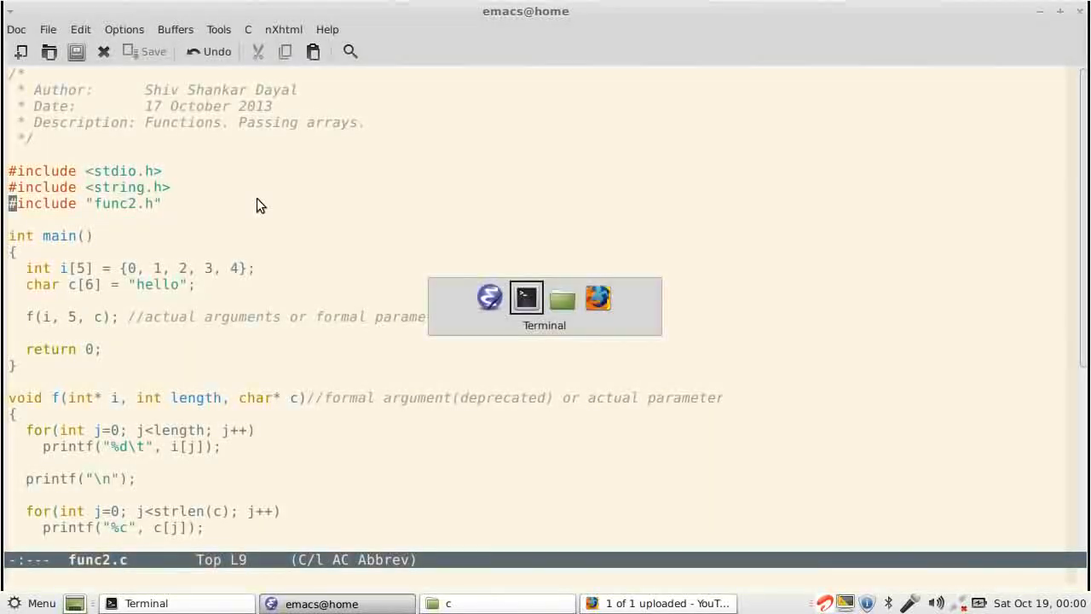
Page the preprocessed output of func2.c with gcc -E func2.c|less in Terminal.
{"action": "left_click", "coordinate": [526, 298]}
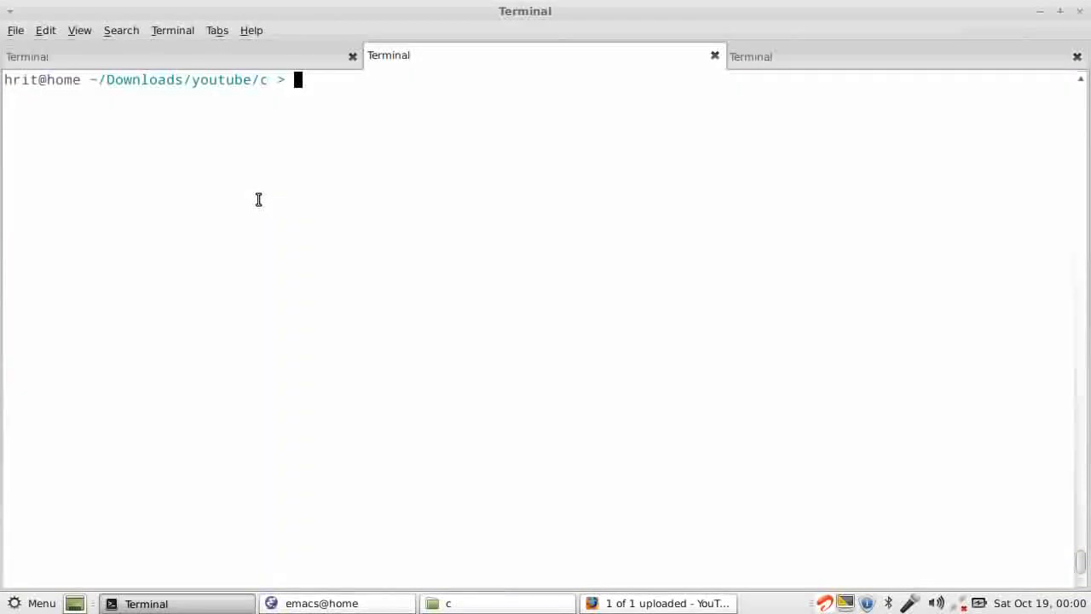
{"action": "type", "text": "gcc -E func2."}
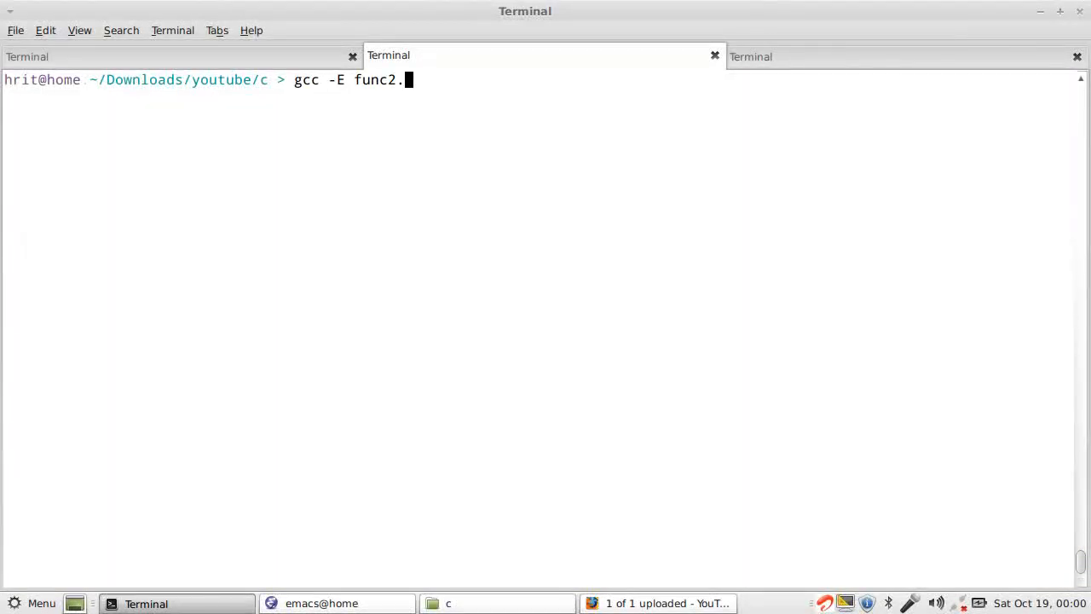
{"action": "type", "text": "g"}
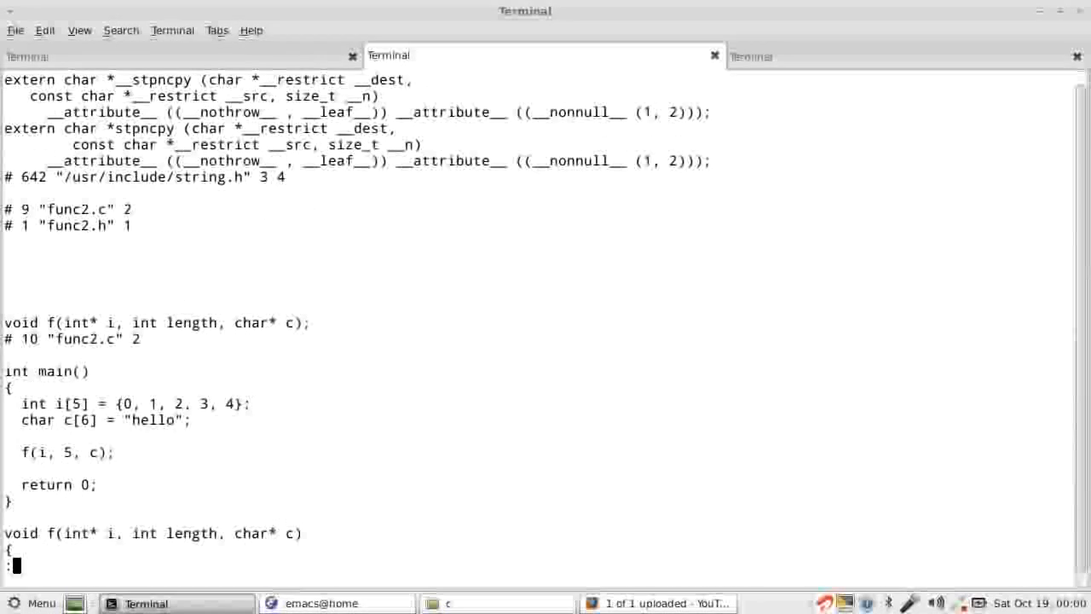
Scroll the preprocessed output, highlight the func2.h marker, and quit less.
{"action": "type", "text": "for(int j=0; j<length; j++)"}
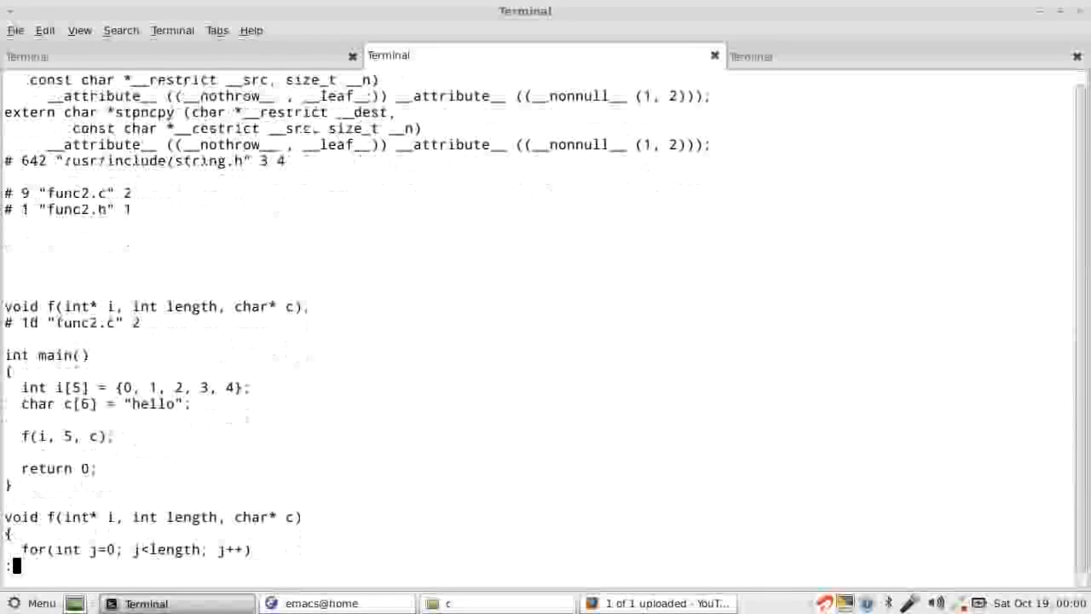
{"action": "scroll", "scroll_direction": "down", "scroll_amount": 3}
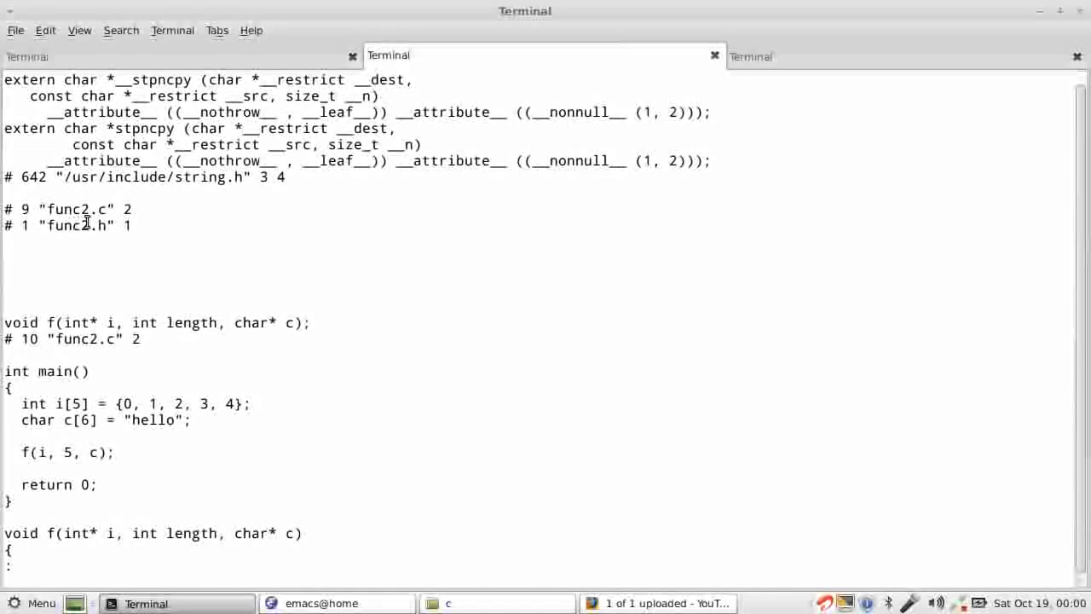
{"action": "double_click", "coordinate": [79, 225]}
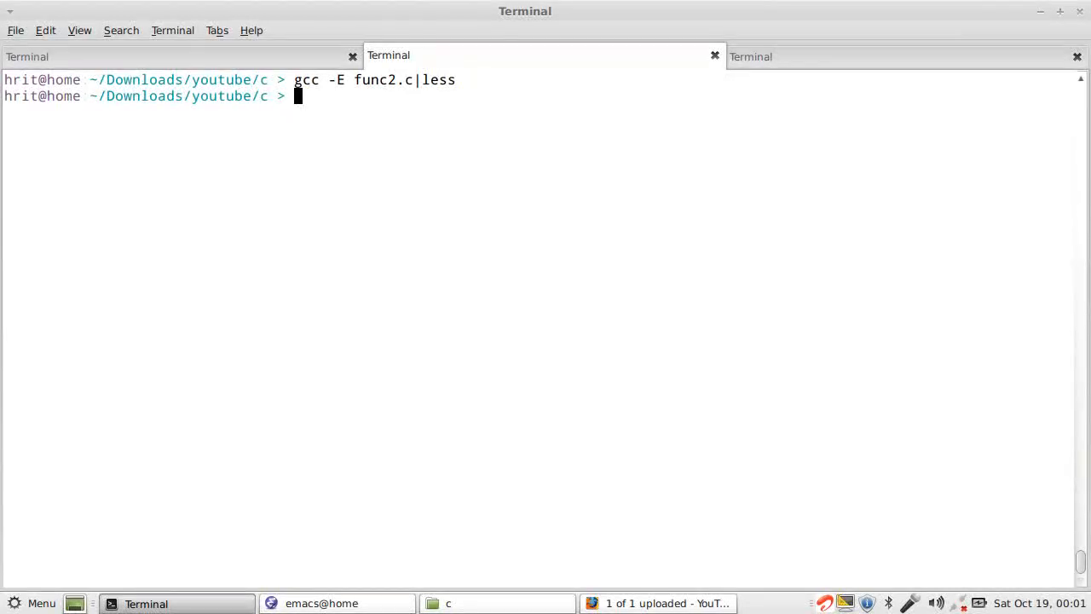
{"action": "type", "text": "make func2"}
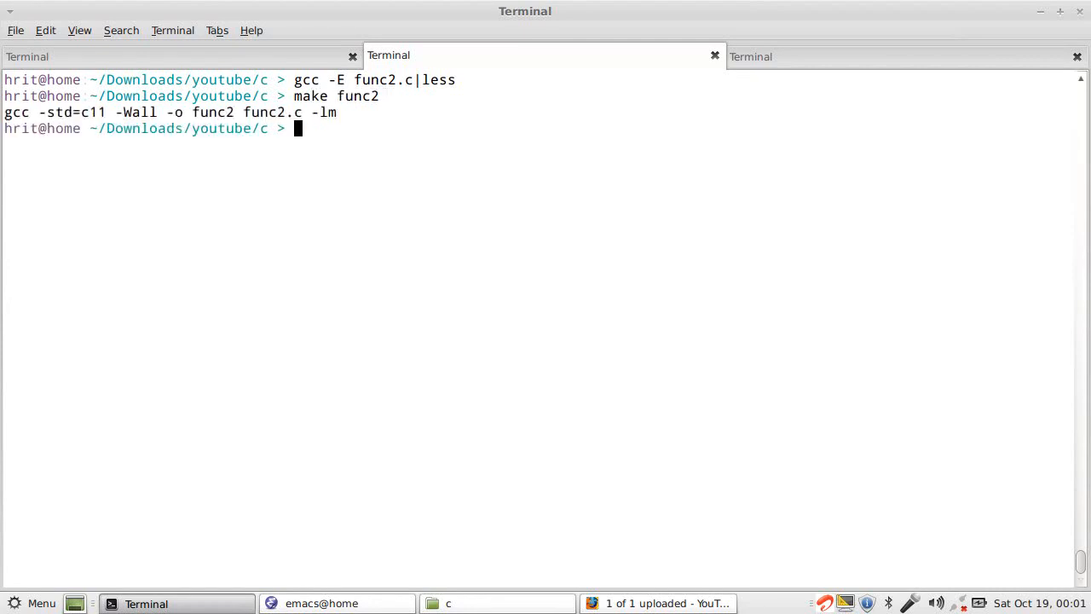
Run ./func2 to print 0 1 2 3 4 and hello.
{"action": "type", "text": "./"}
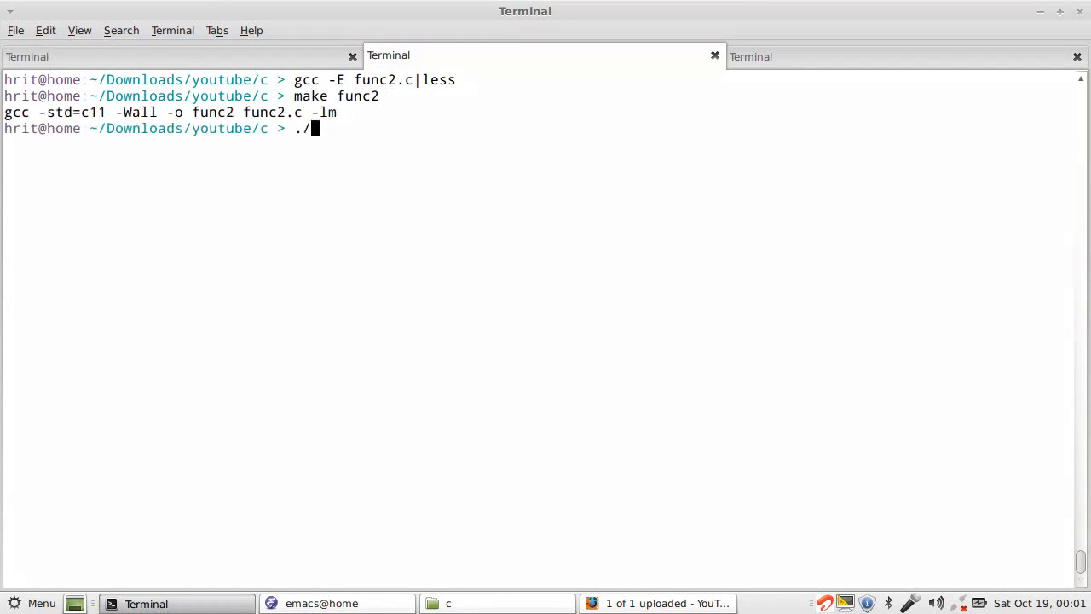
{"action": "type", "text": "func2"}
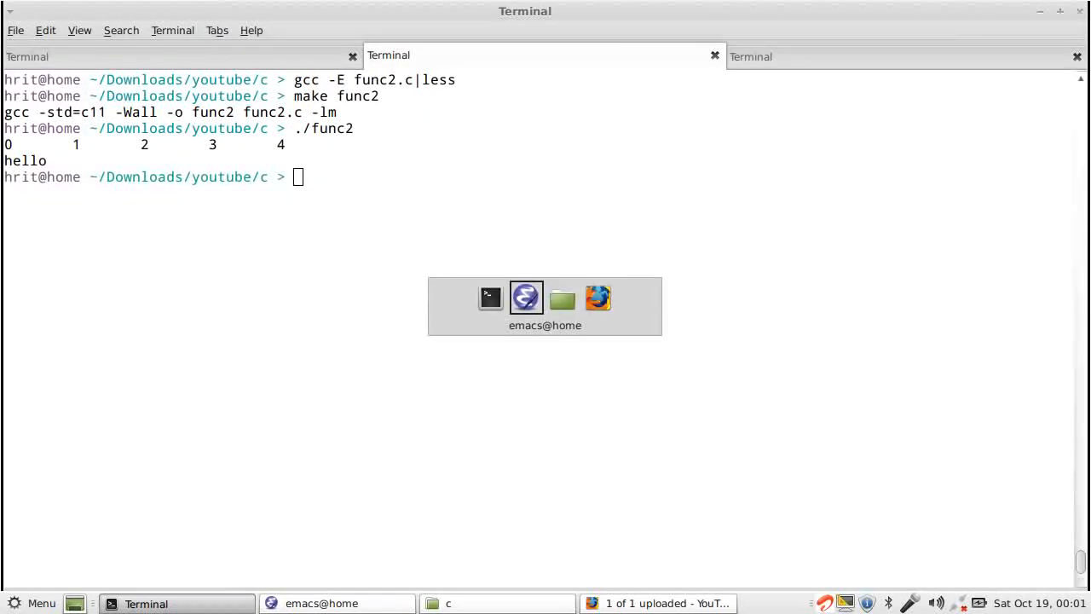
In Emacs, replace the quotes around func2.h with angle brackets and save func2.c.
{"action": "left_click", "coordinate": [336, 603]}
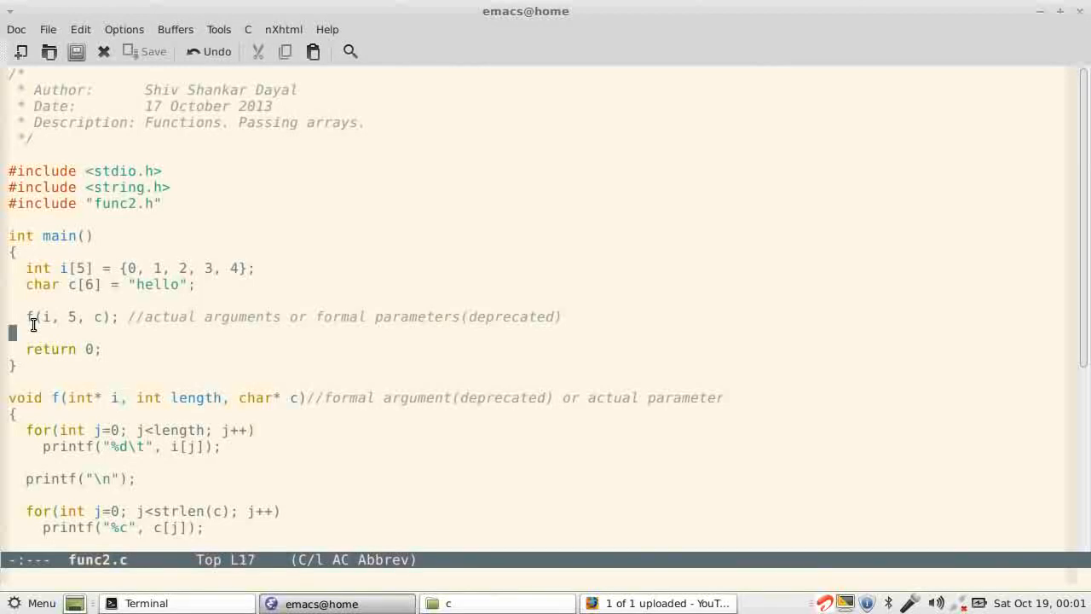
{"action": "left_click", "coordinate": [124, 430]}
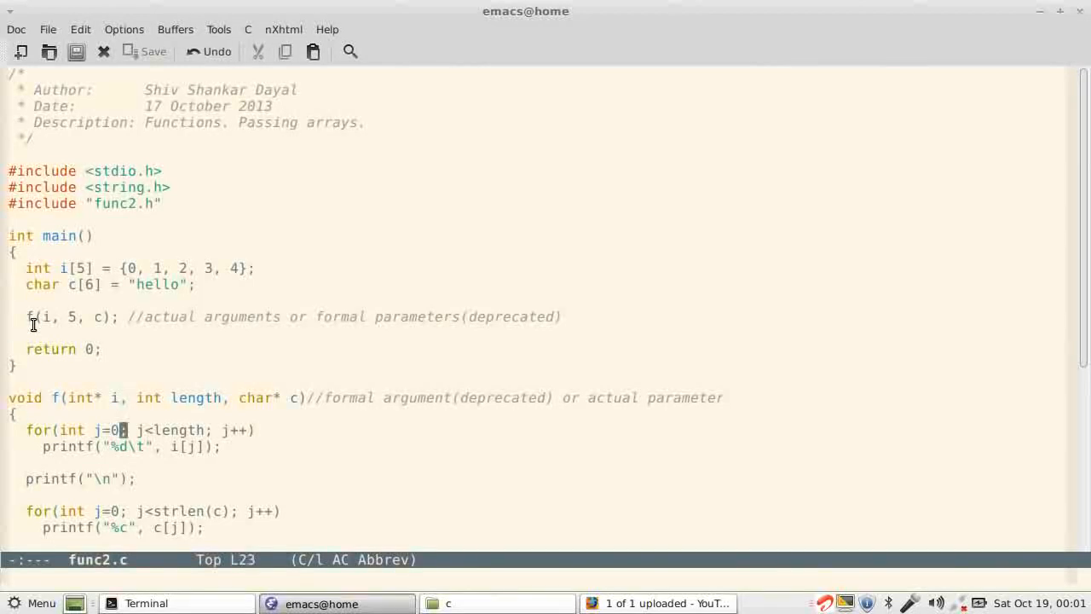
{"action": "left_click", "coordinate": [169, 398]}
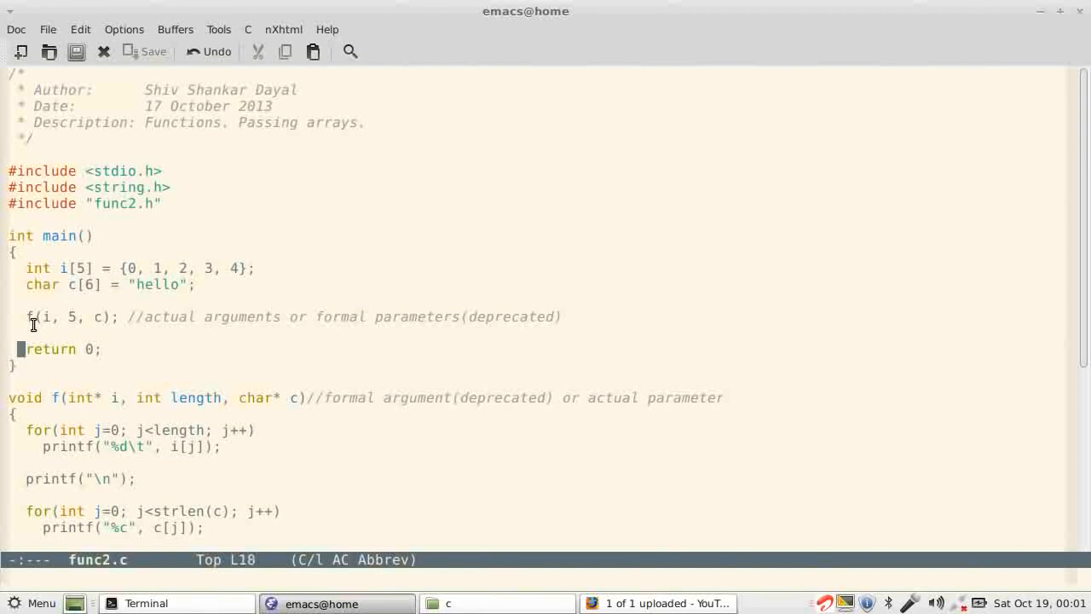
{"action": "left_click", "coordinate": [115, 316]}
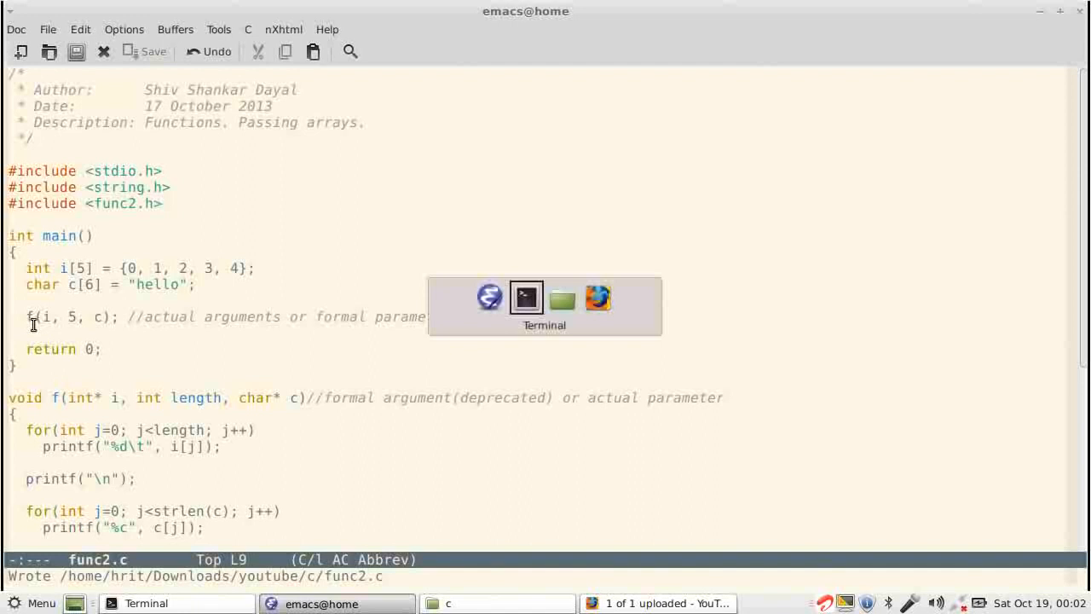
Rerun make func2, then retry its gcc line with -I. added.
{"action": "left_click", "coordinate": [525, 298]}
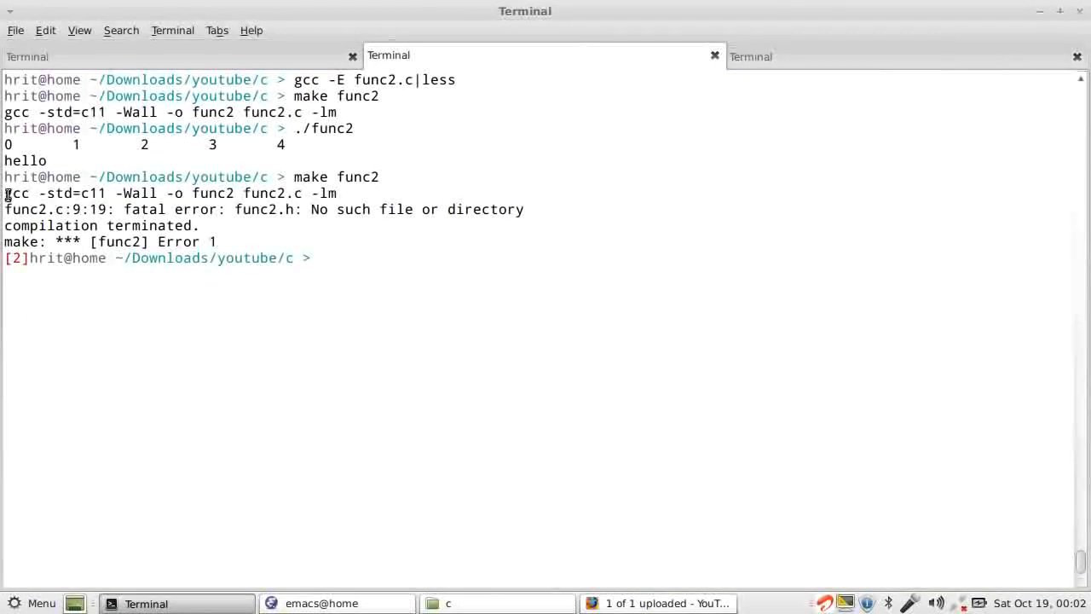
{"action": "left_click_drag", "start_coordinate": [4, 193], "coordinate": [337, 192]}
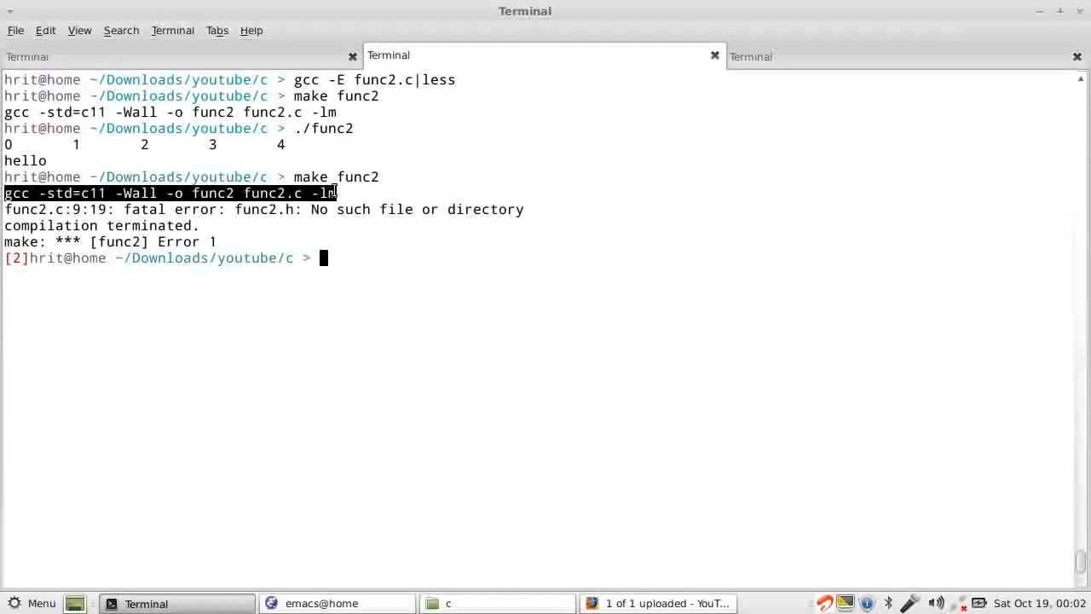
{"action": "type", "text": "gcc -std=c11 -Wall -o func2 func2.c -lm"}
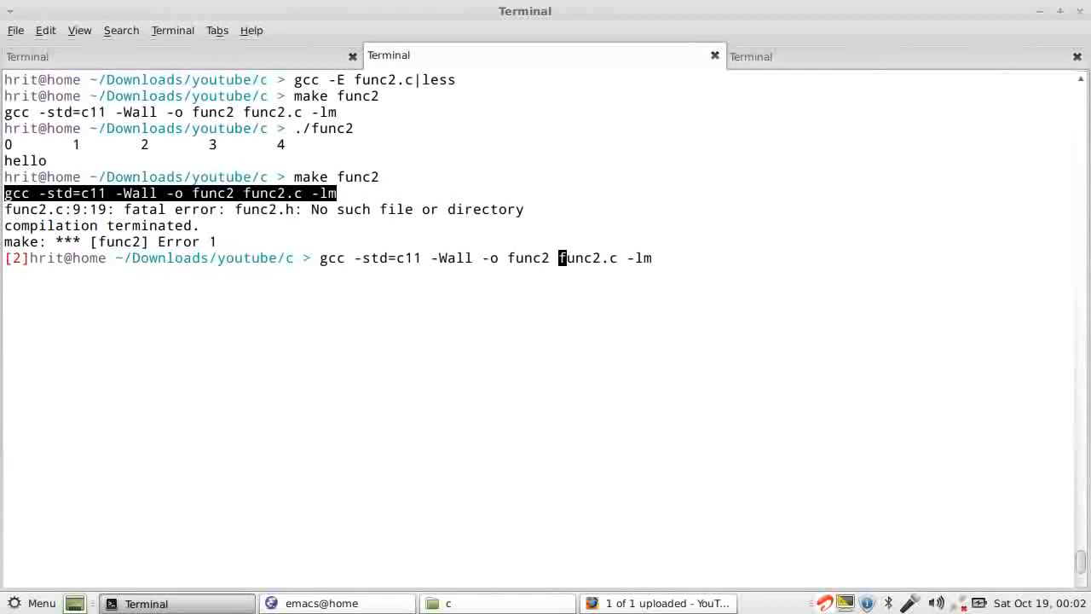
{"action": "type", "text": "-I./"}
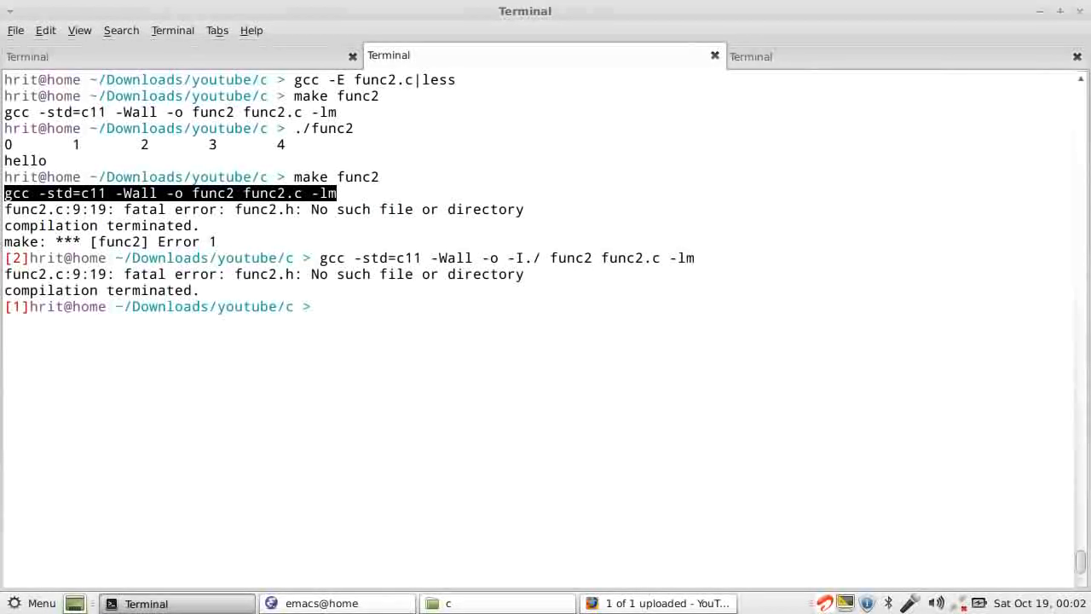
{"action": "key", "text": "Up"}
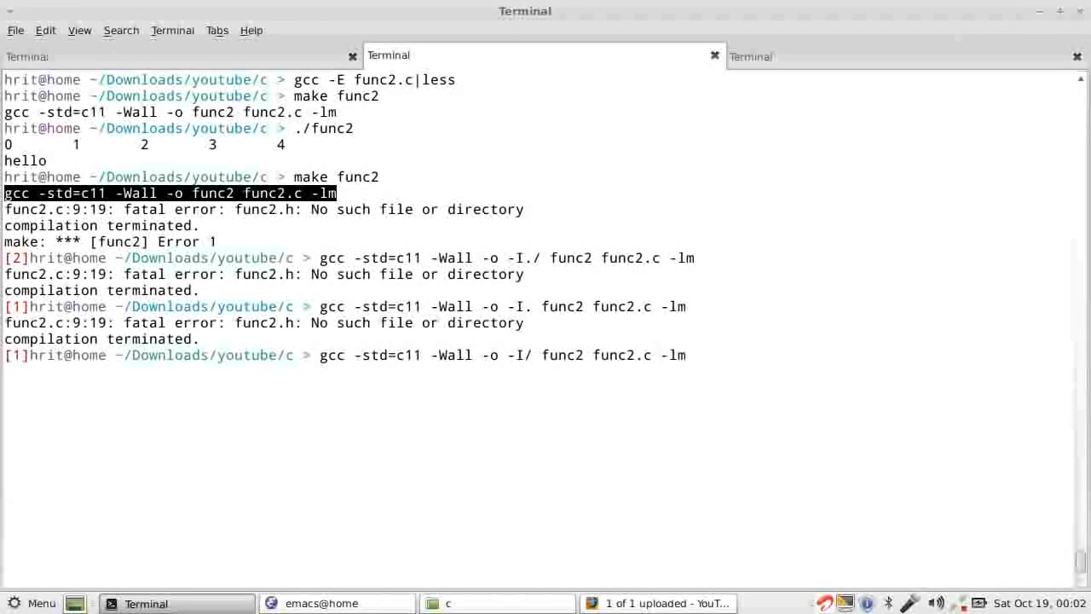
Retry gcc using -I/home/hrit/Downloads/youtube/c/ as the include directory.
{"action": "type", "text": "home"}
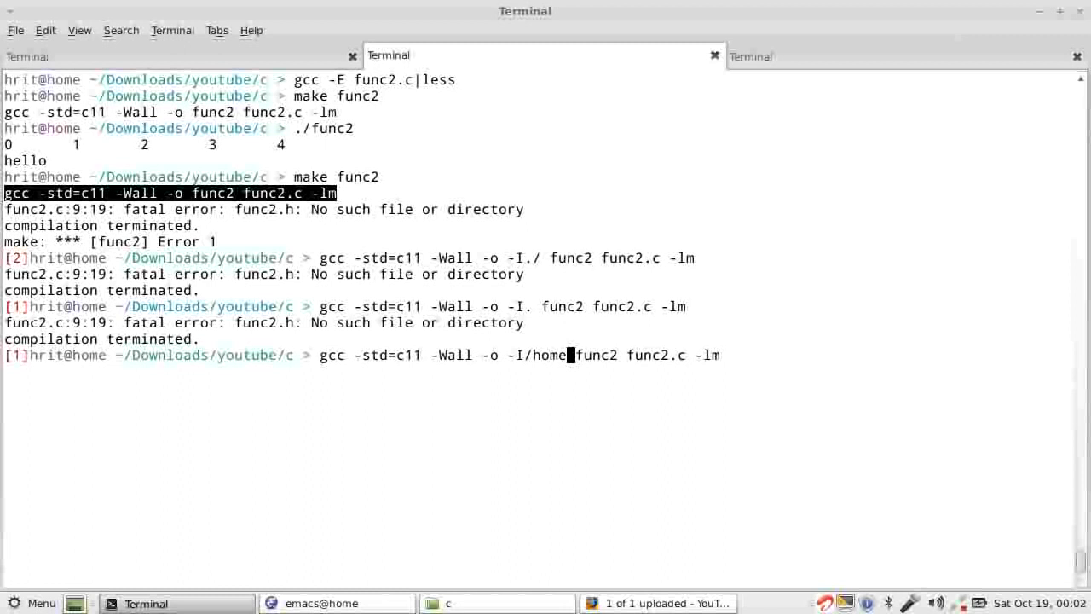
{"action": "type", "text": "/hrit/"}
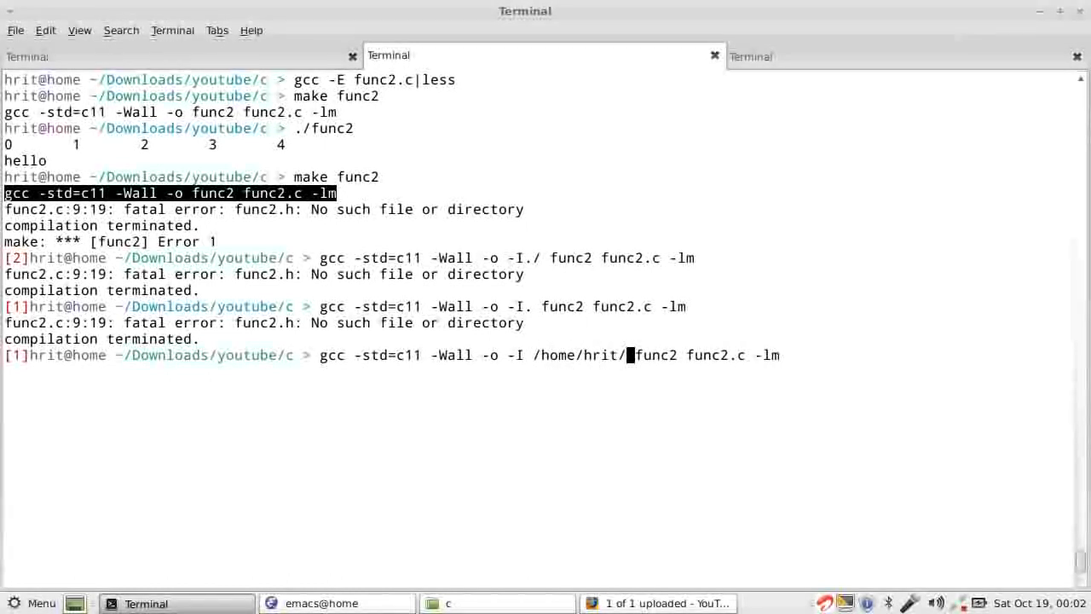
{"action": "type", "text": "Downloads/youtube/c"}
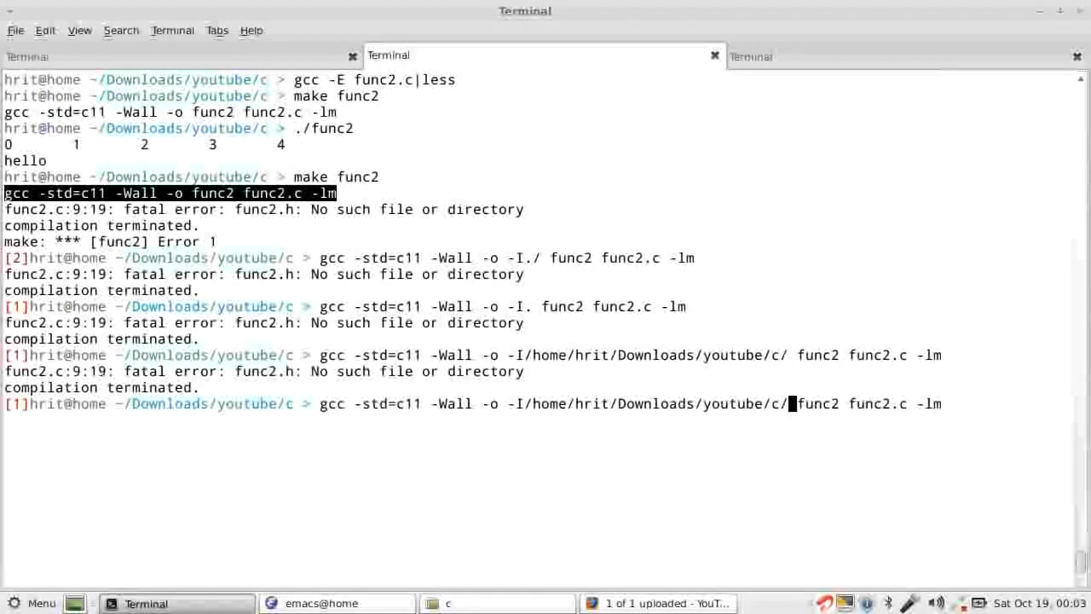
{"action": "key", "text": "Return"}
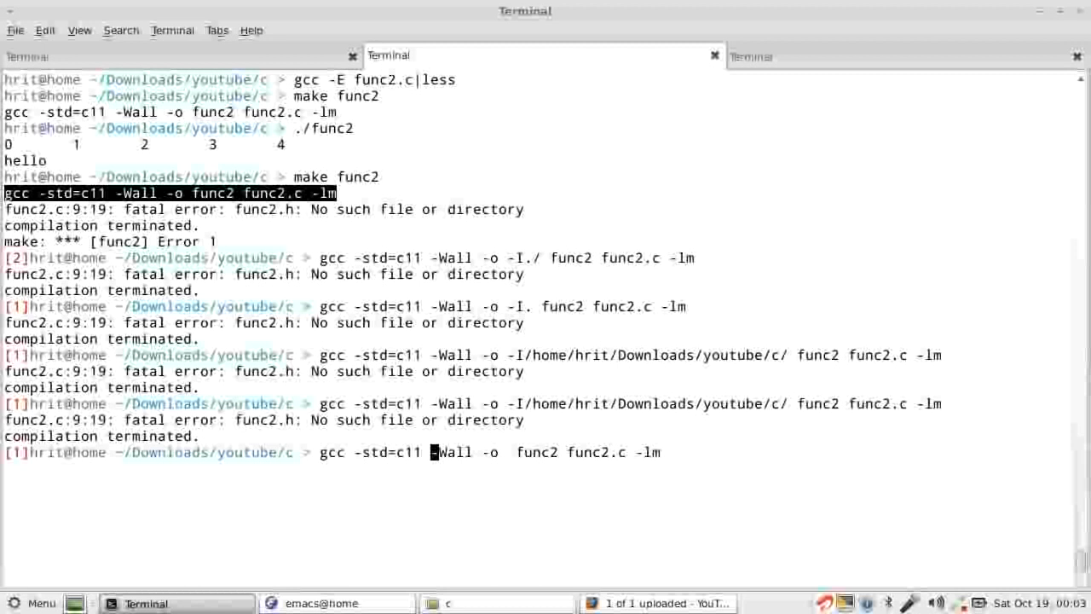
{"action": "type", "text": "I/home/hrit/Downloads/youtube/c/"}
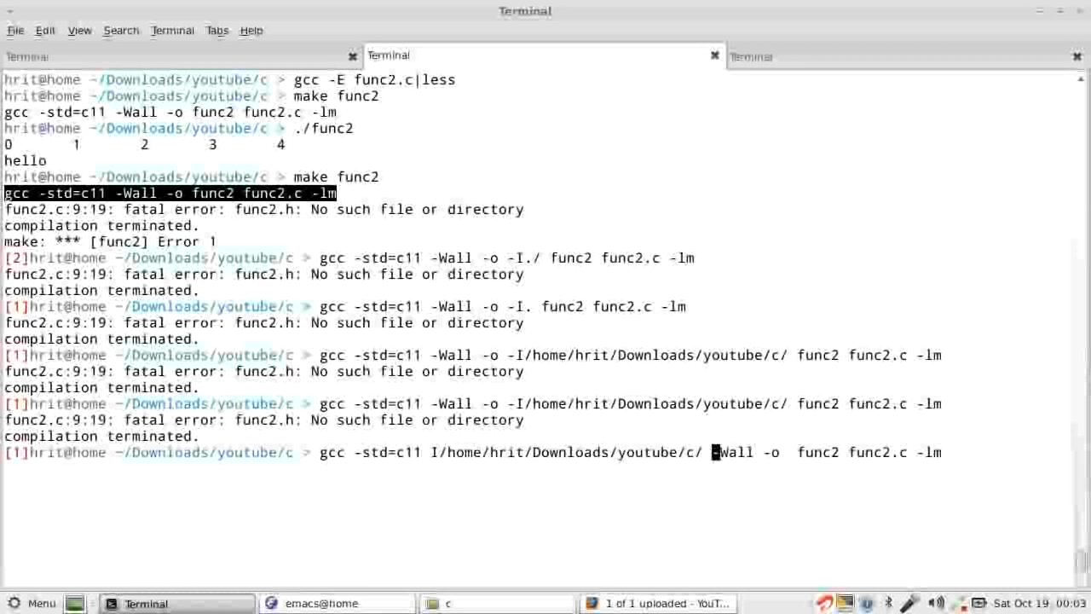
Compile func2.c with -I. placed before -Wall, then return to Emacs.
{"action": "key", "text": "Return"}
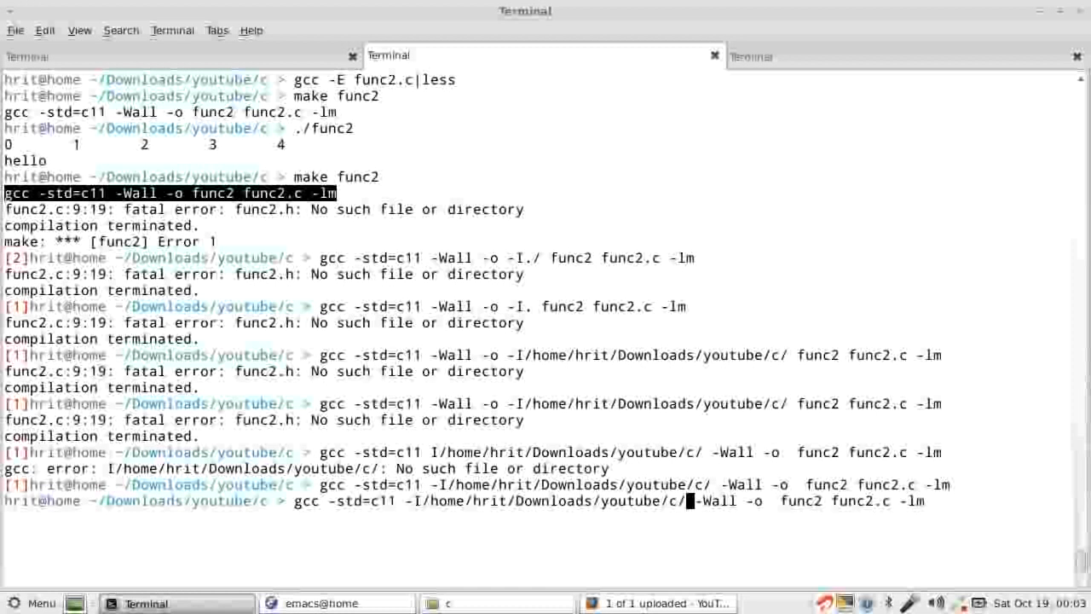
{"action": "key", "text": "BackSpace"}
{"action": "type", "text": "."}
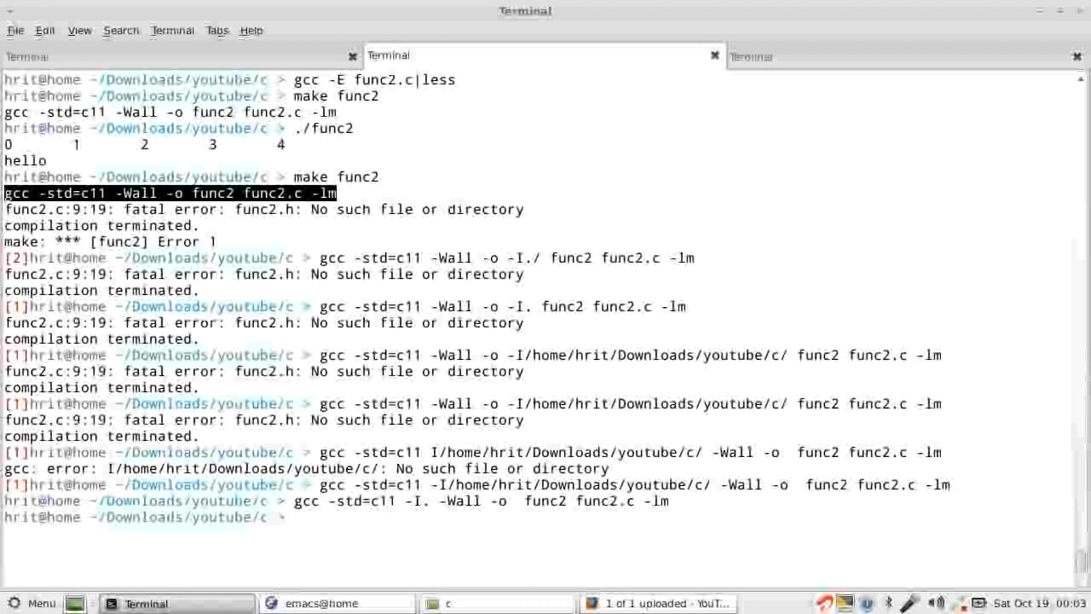
{"action": "left_click", "coordinate": [296, 602]}
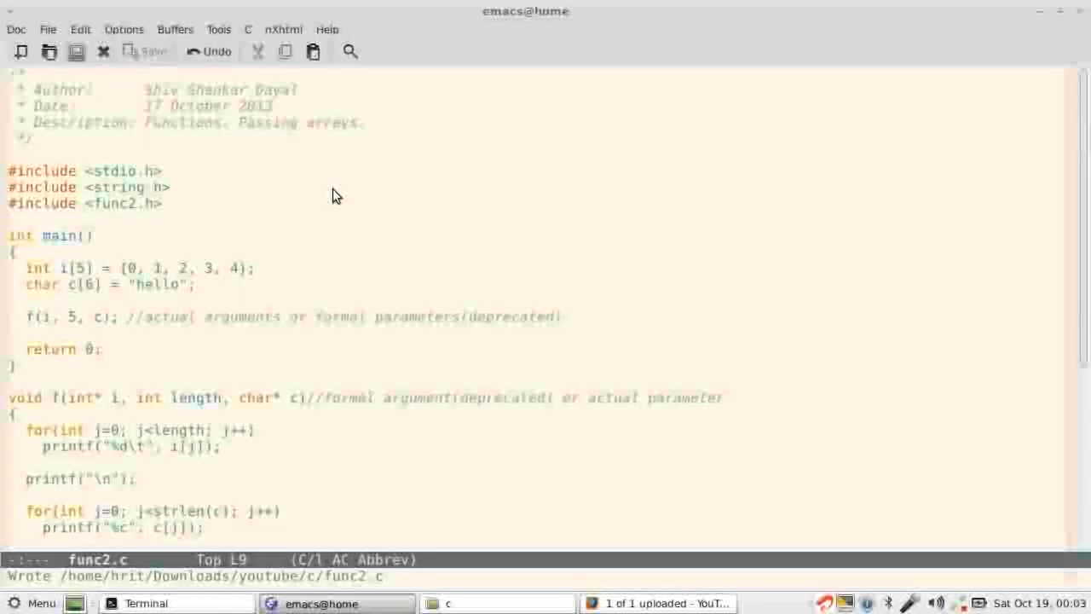